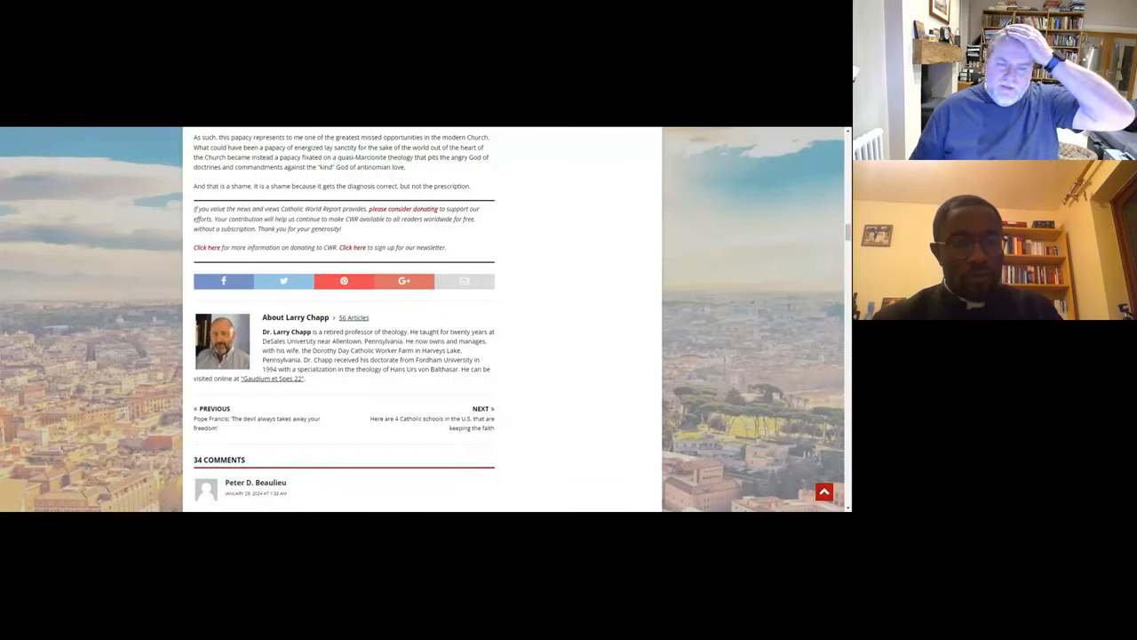
scroll(up, 3)
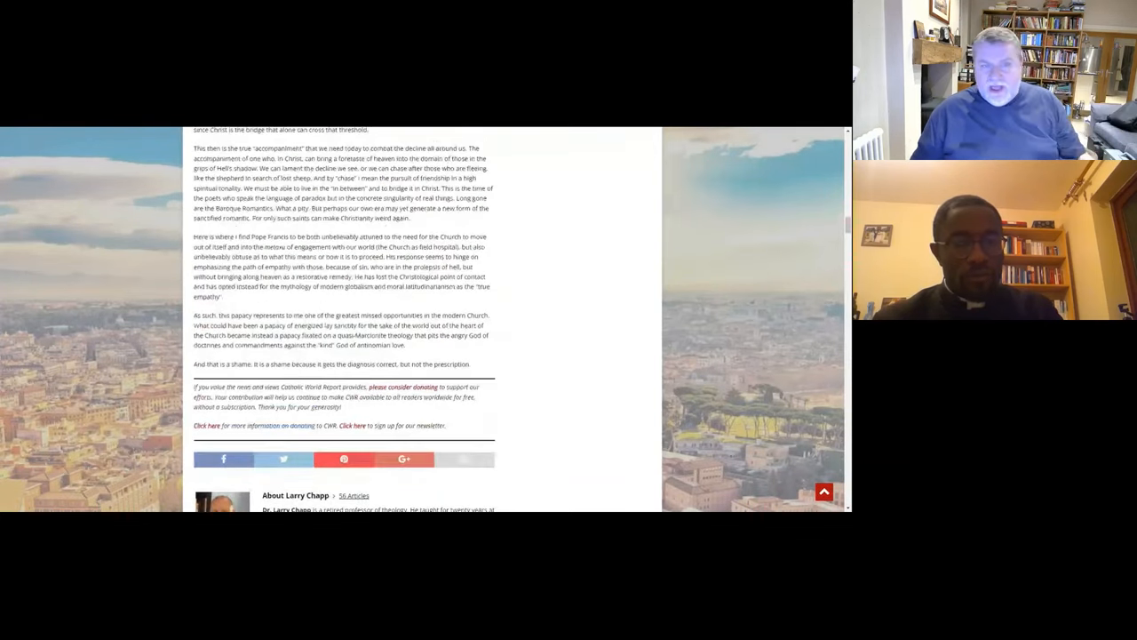
scroll(up, 3)
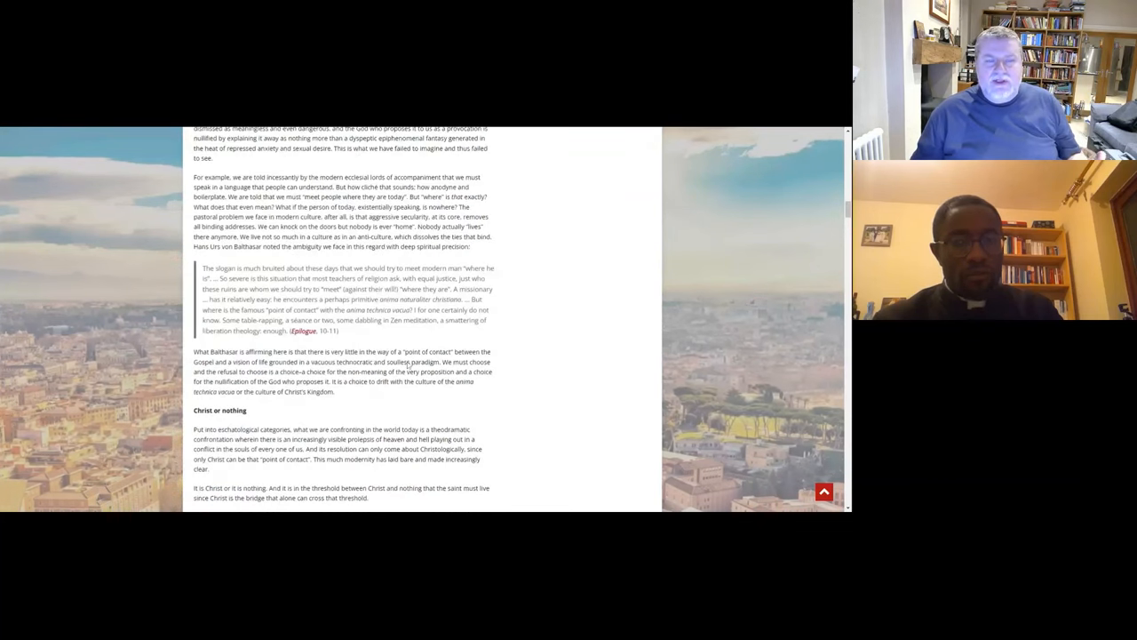
scroll(down, 3)
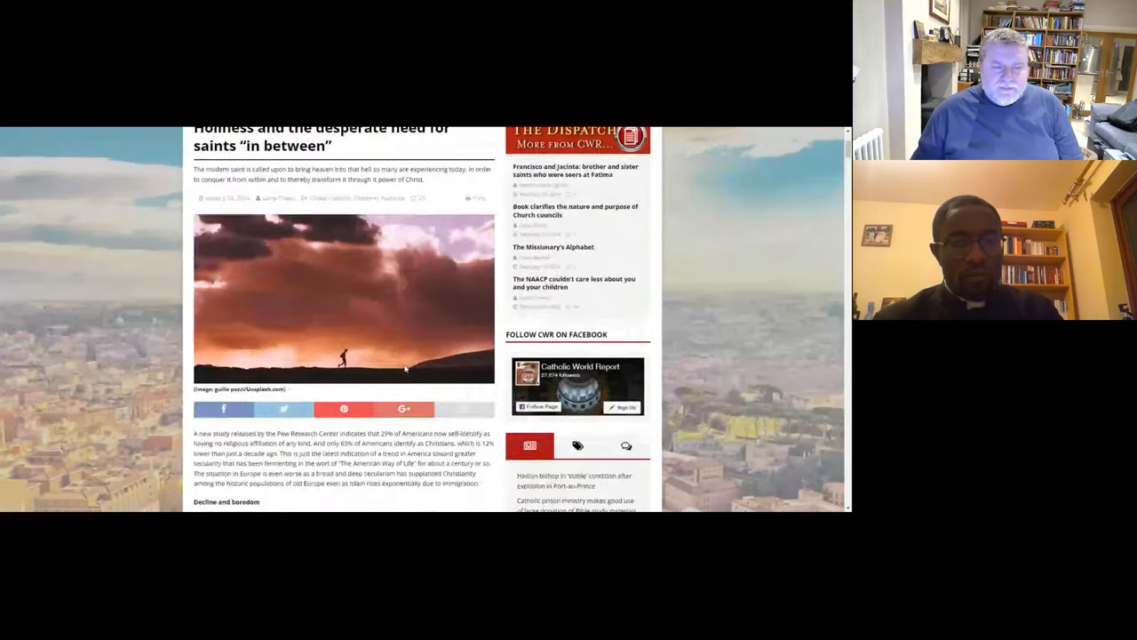
scroll(down, 3)
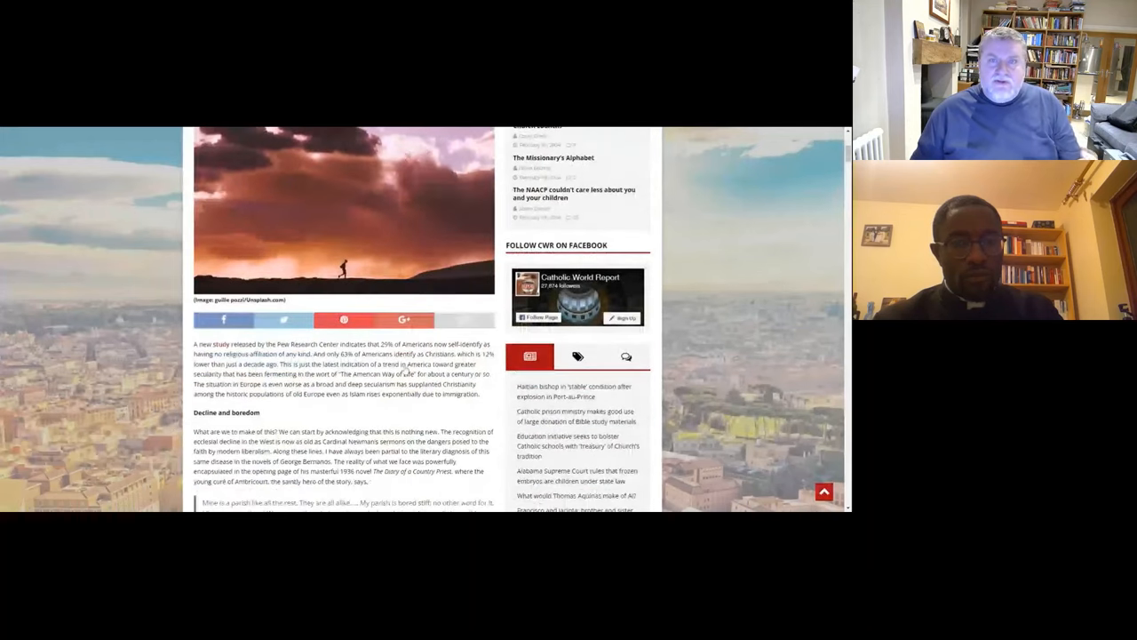
scroll(down, 3)
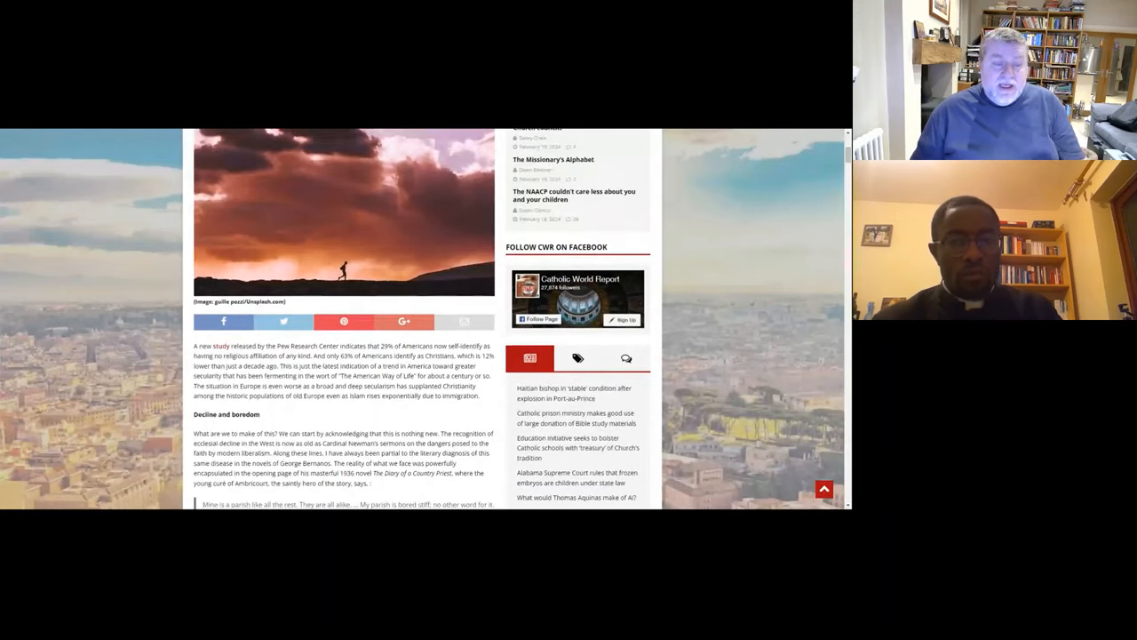
scroll(down, 3)
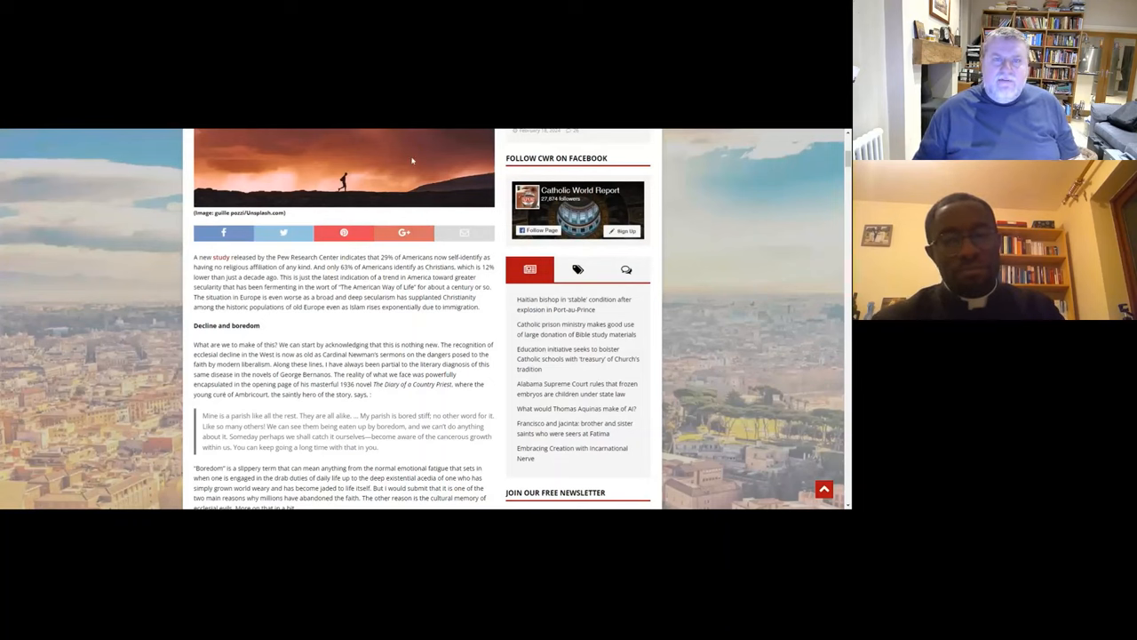
mouse_move(451, 130)
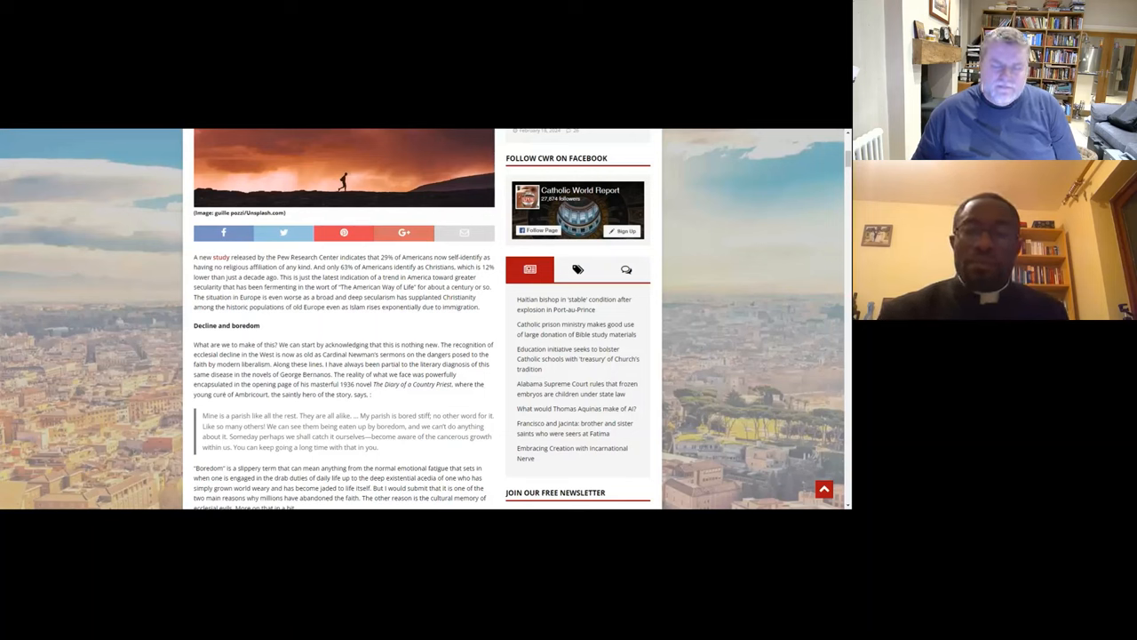
scroll(down, 3)
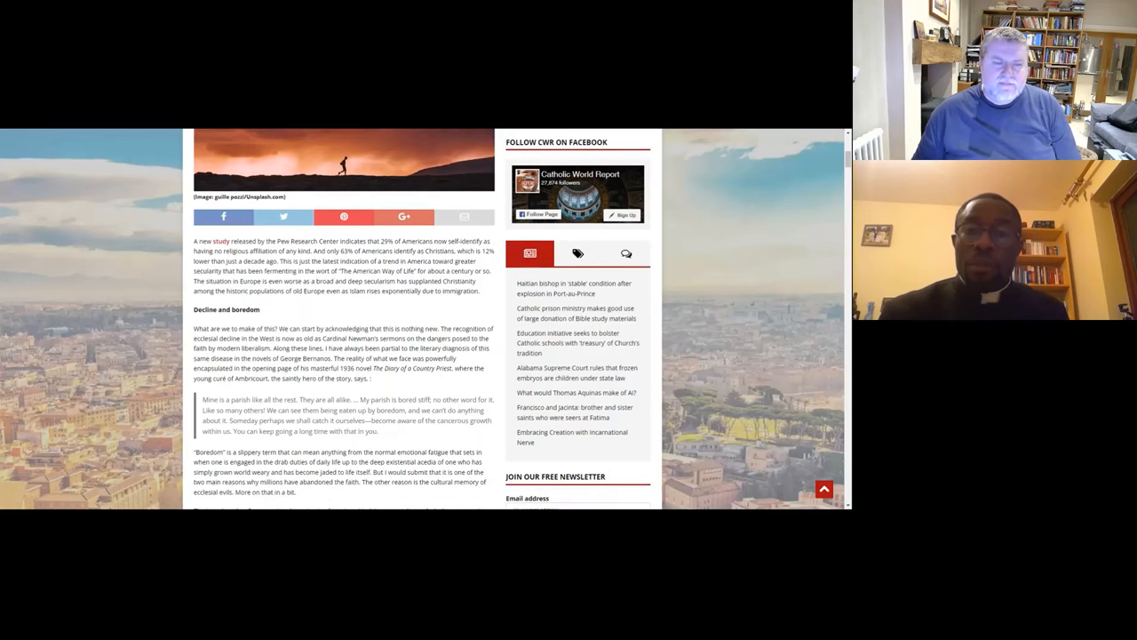
scroll(down, 3)
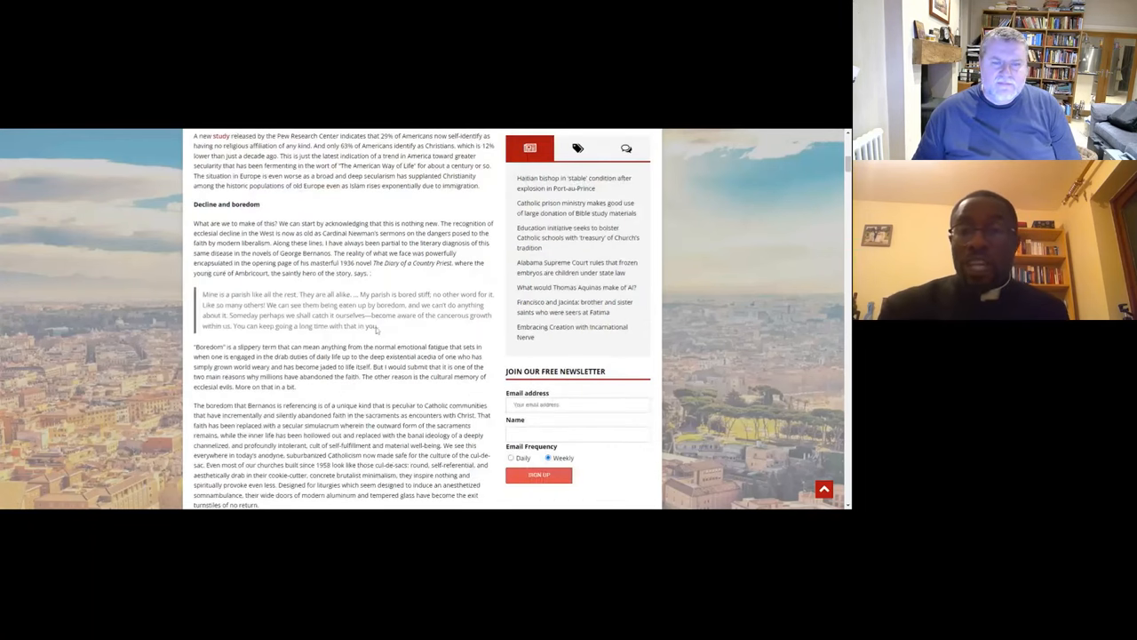
scroll(down, 3)
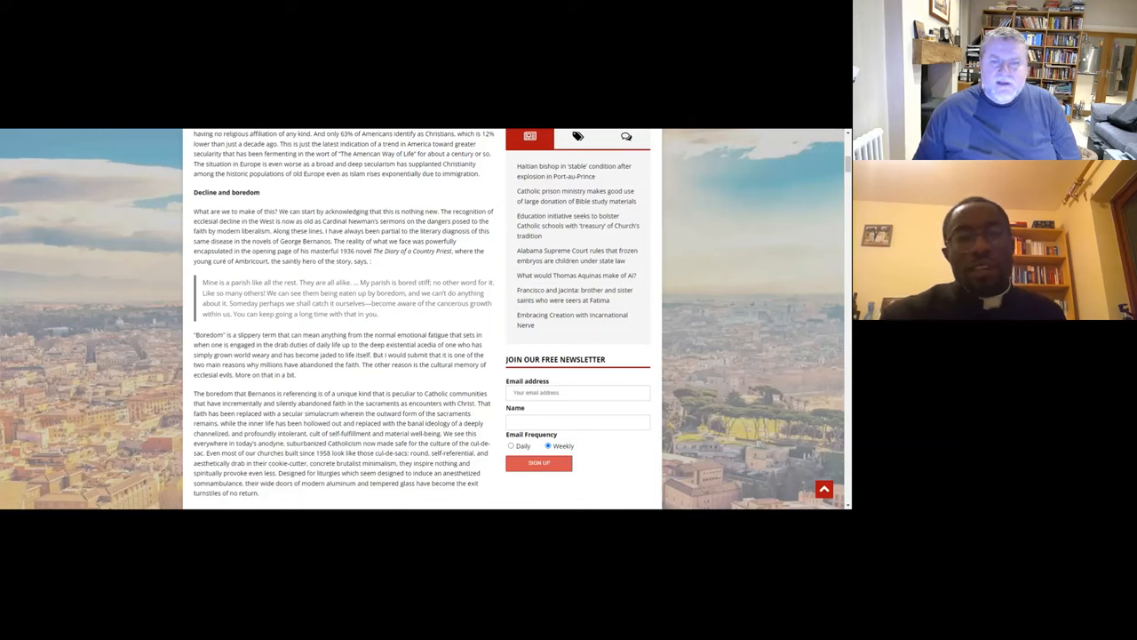
scroll(down, 3)
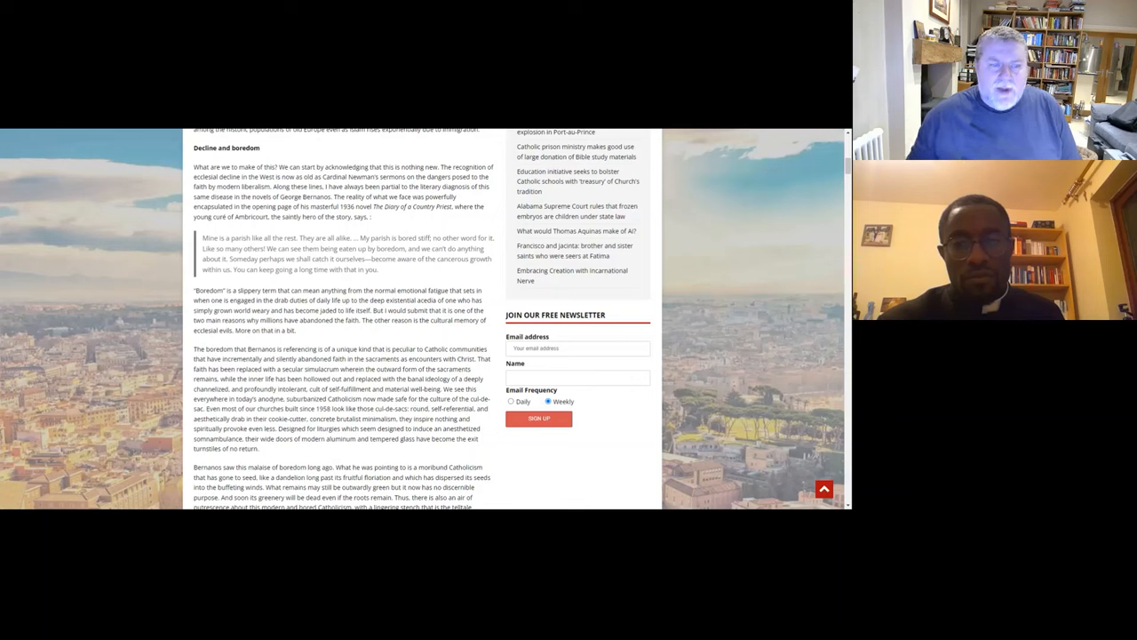
scroll(down, 3)
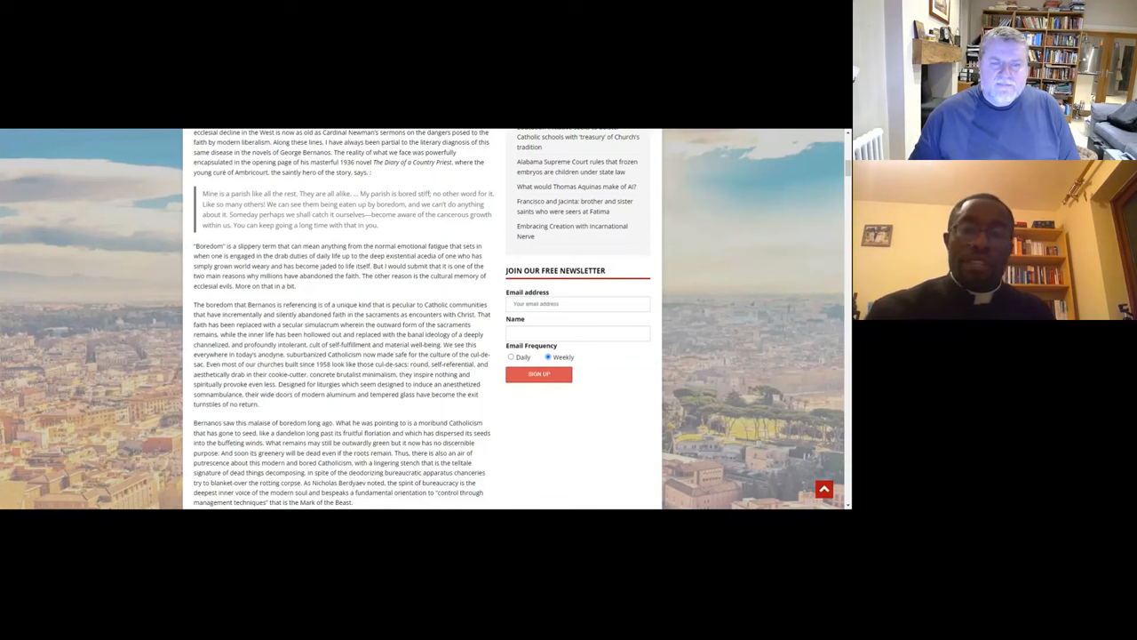
scroll(down, 3)
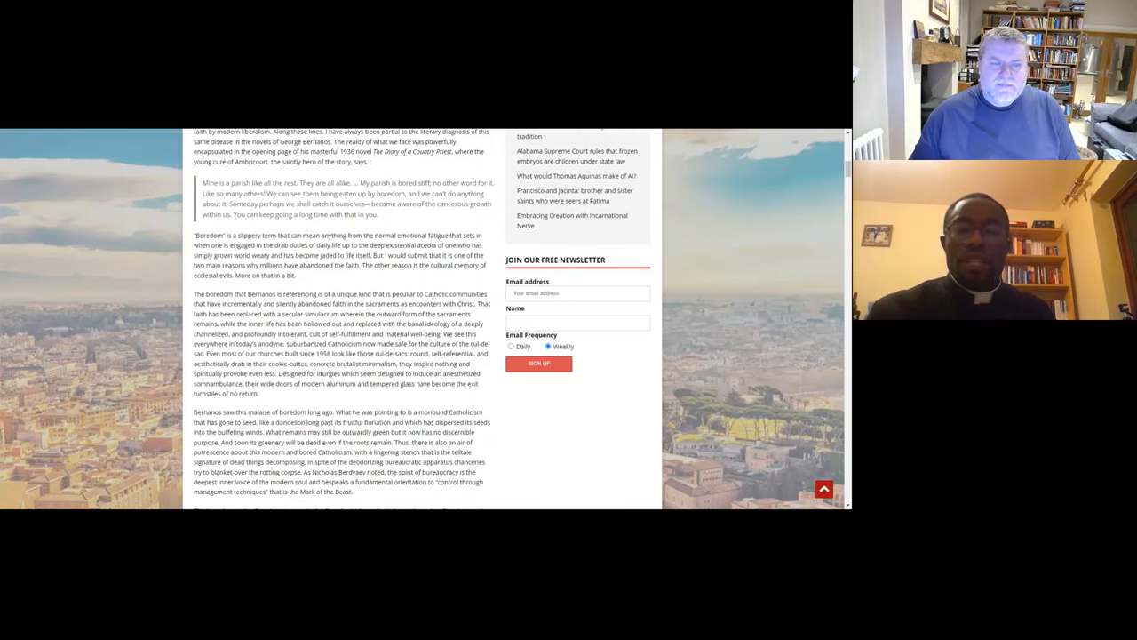
scroll(down, 3)
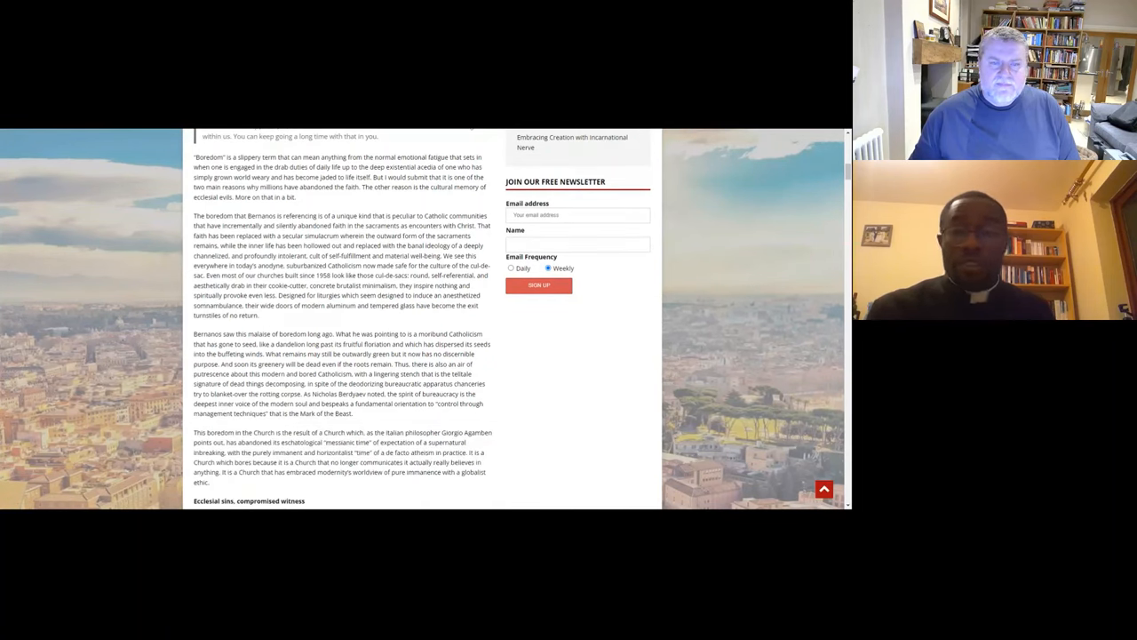
scroll(down, 3)
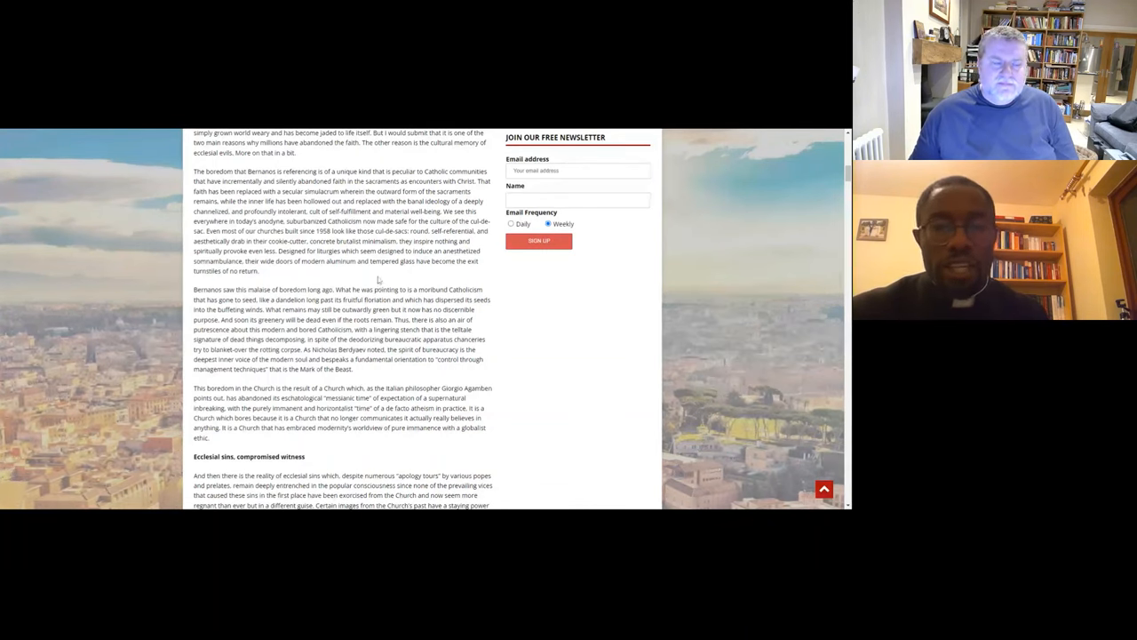
scroll(down, 3)
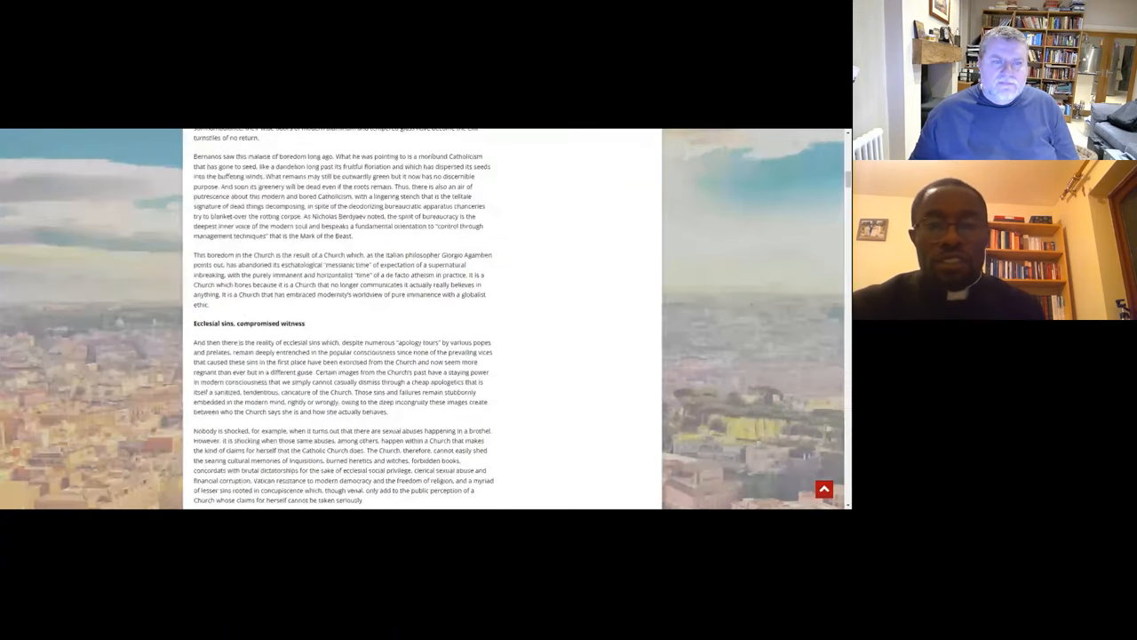
scroll(up, 3)
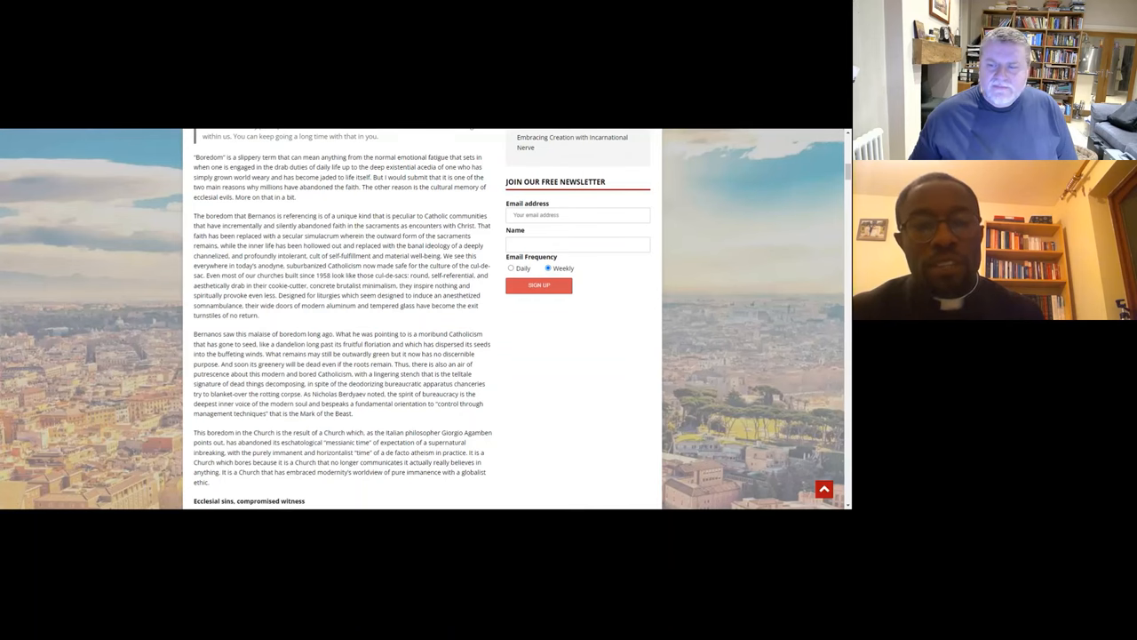
scroll(down, 3)
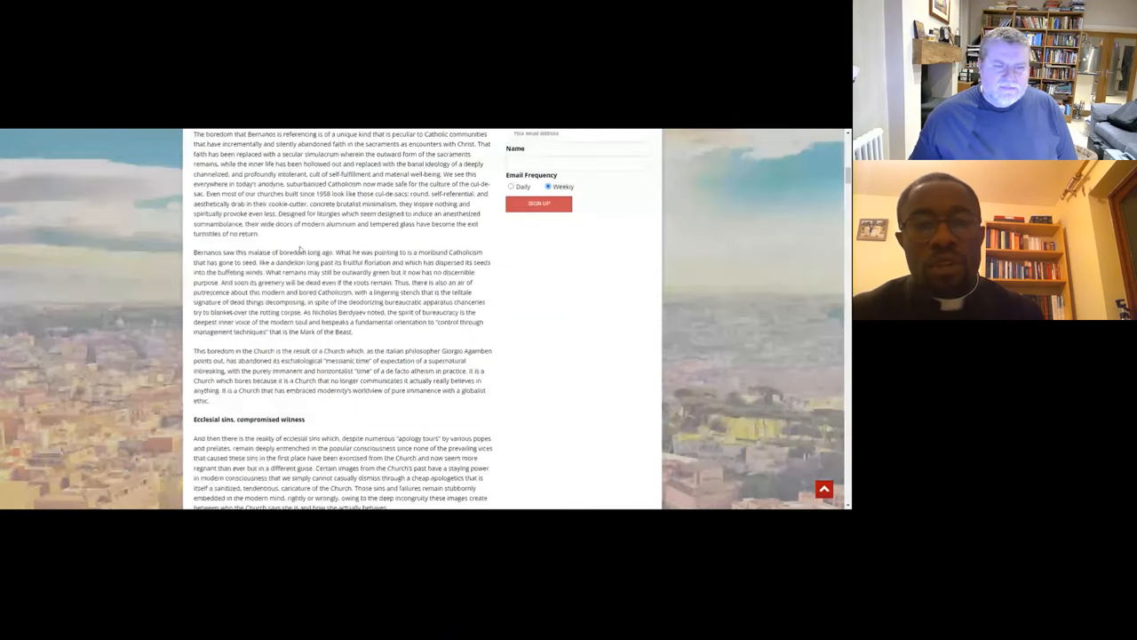
scroll(down, 3)
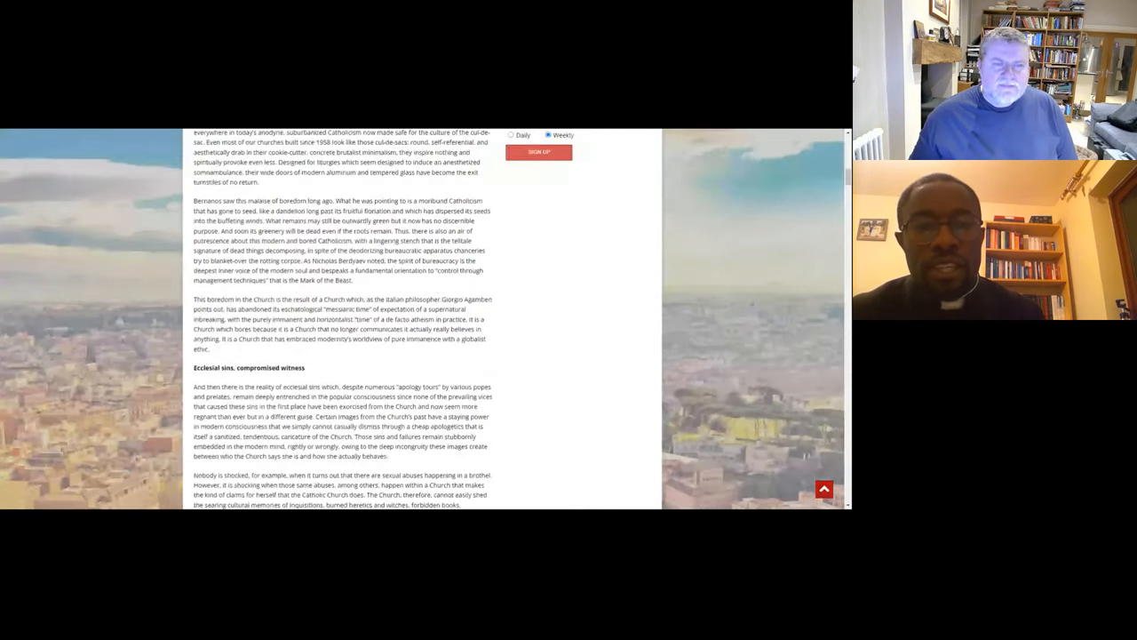
scroll(down, 3)
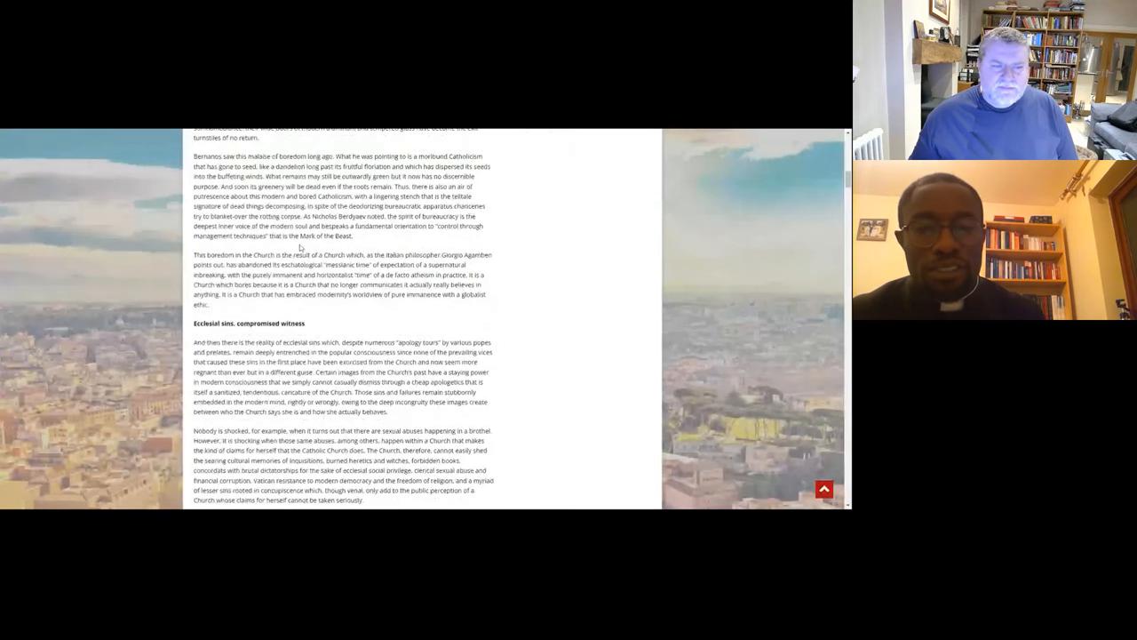
scroll(down, 3)
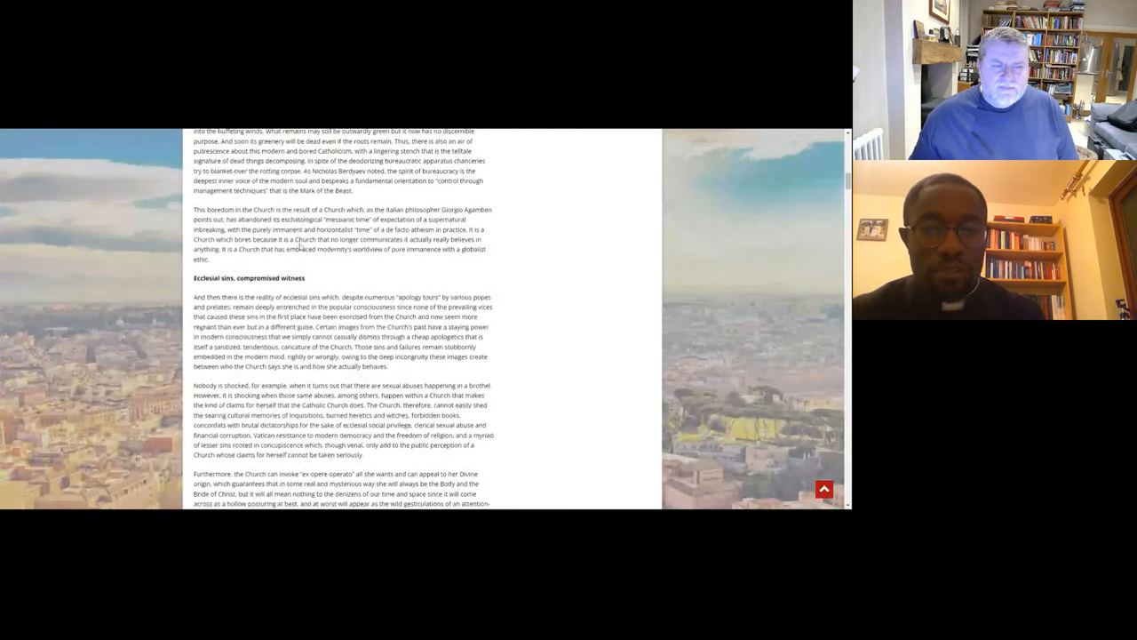
scroll(down, 3)
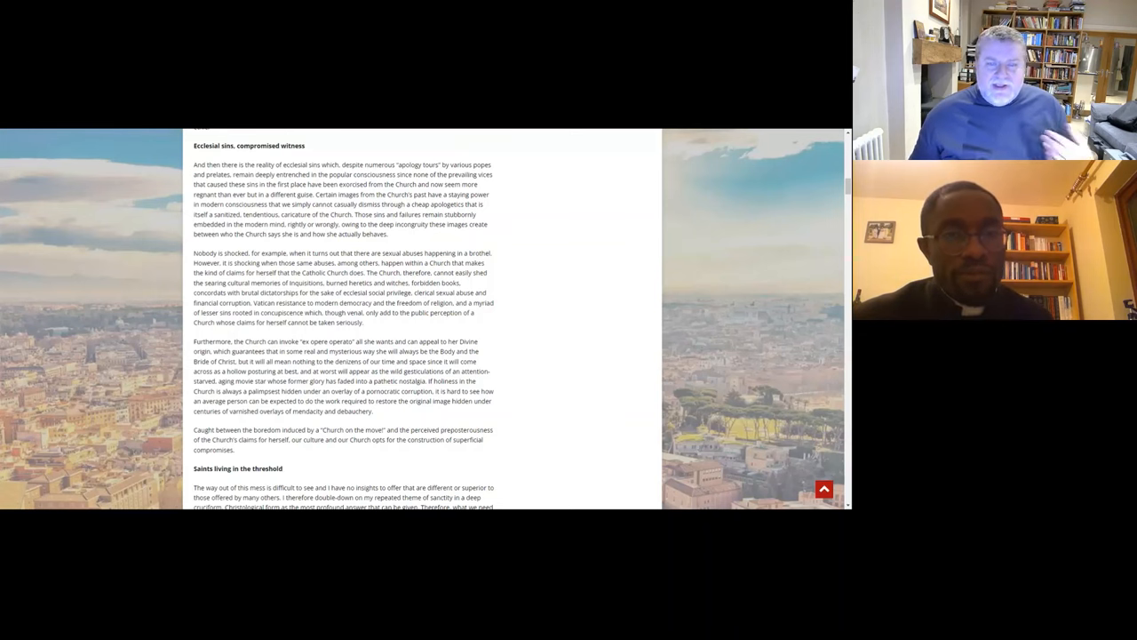
scroll(down, 3)
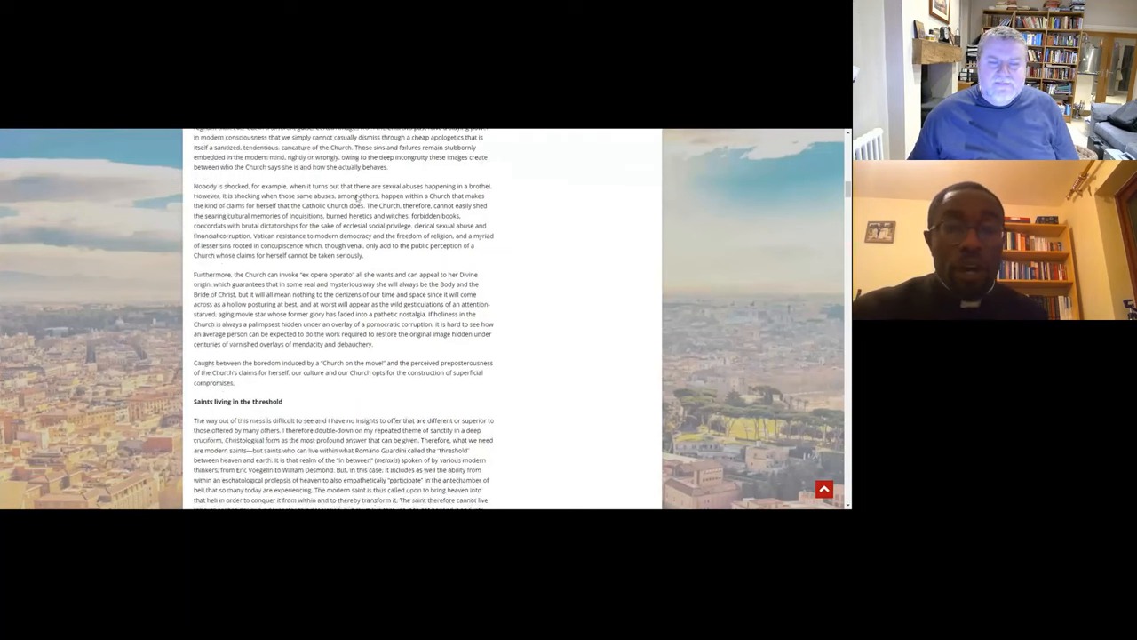
scroll(down, 3)
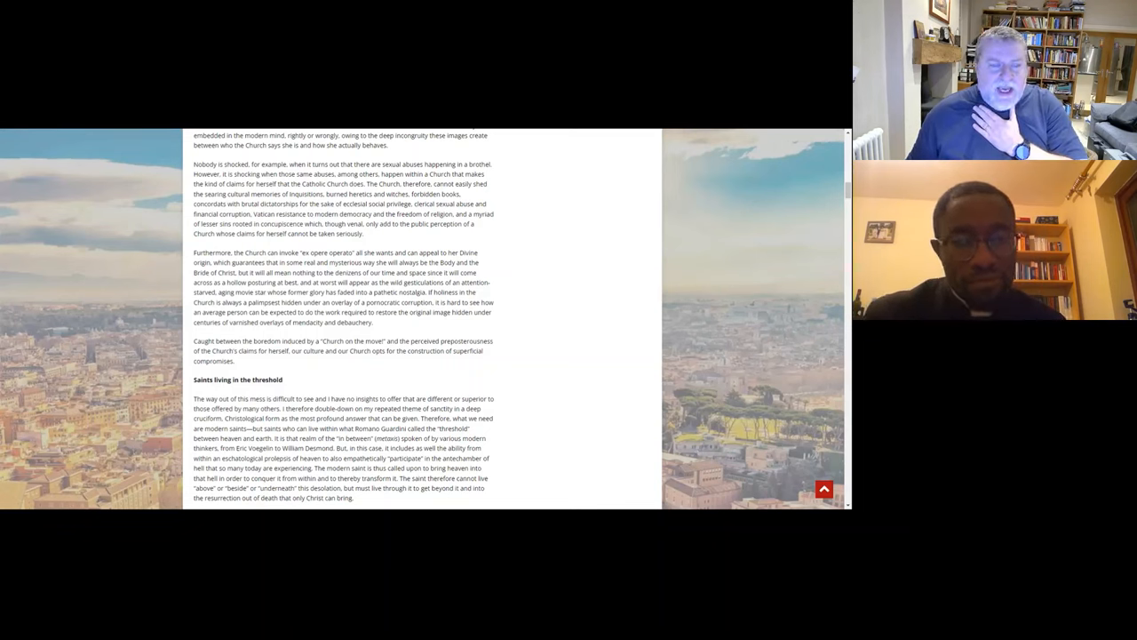
scroll(down, 3)
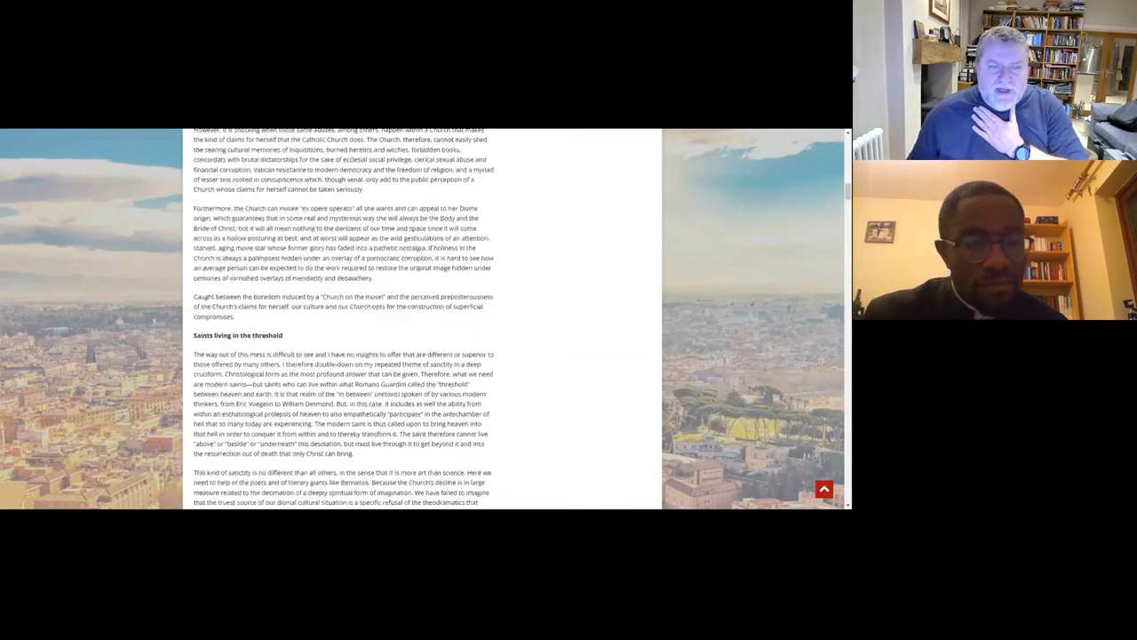
scroll(down, 3)
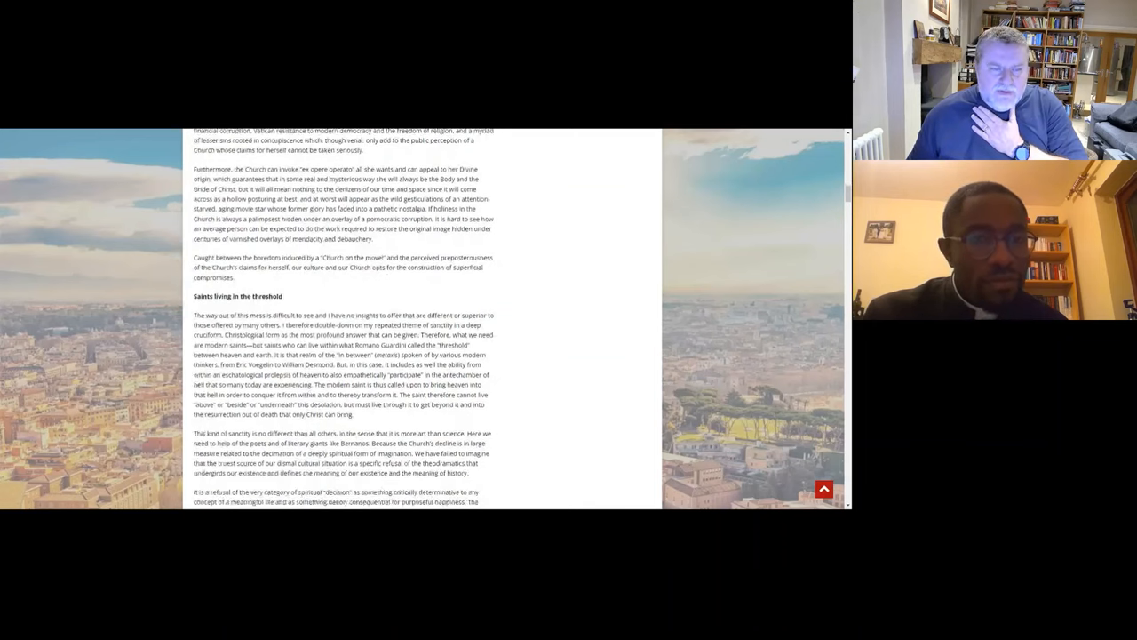
scroll(down, 3)
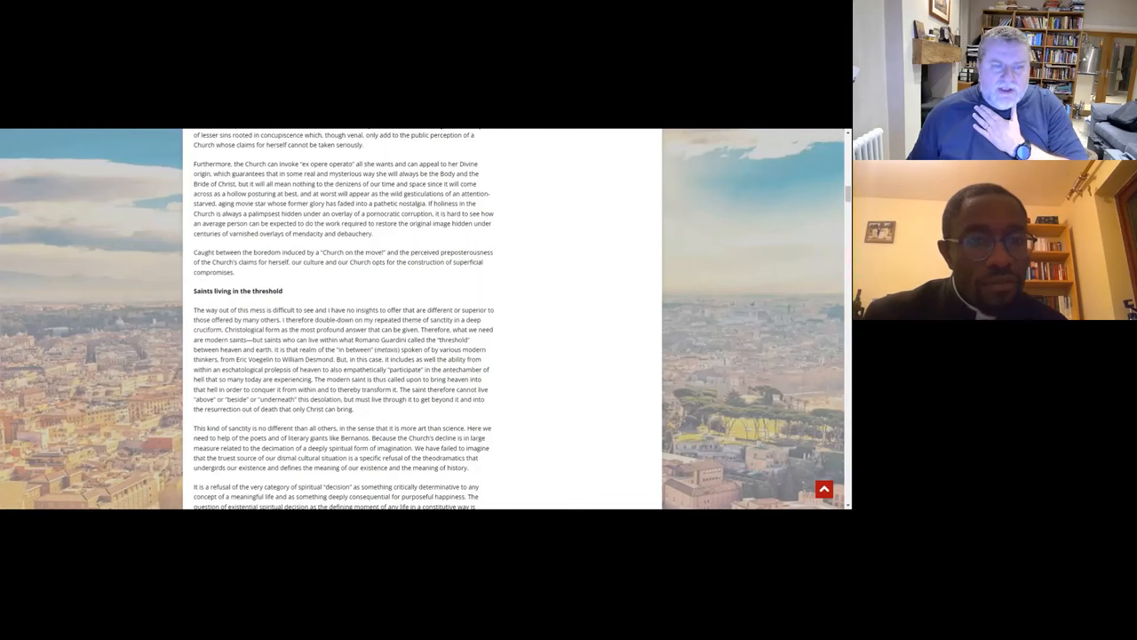
scroll(down, 3)
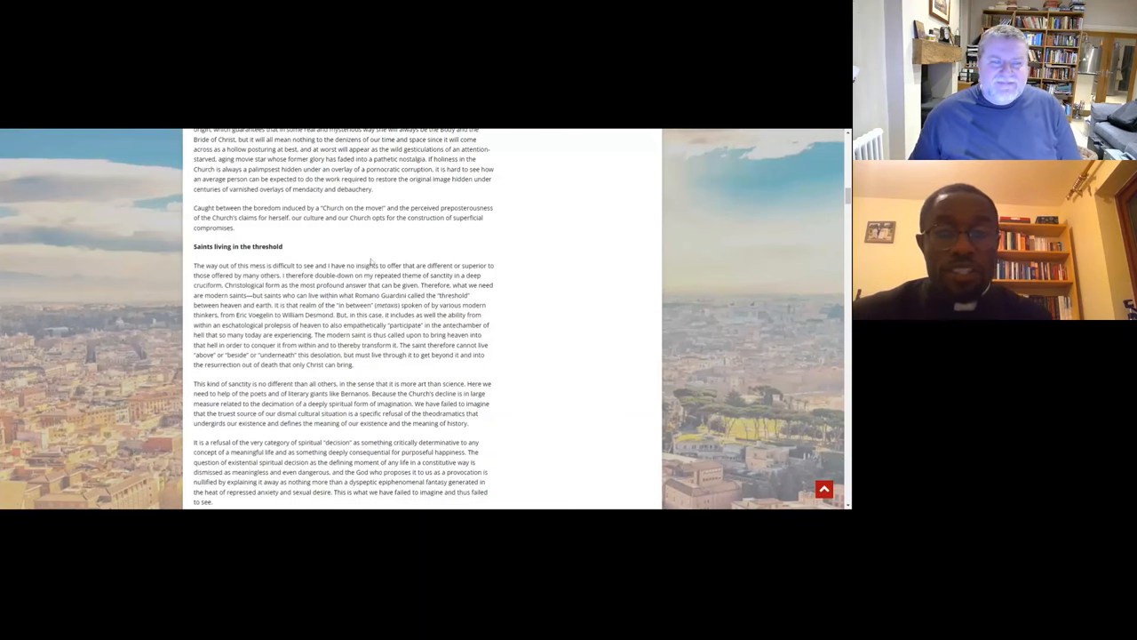
scroll(down, 3)
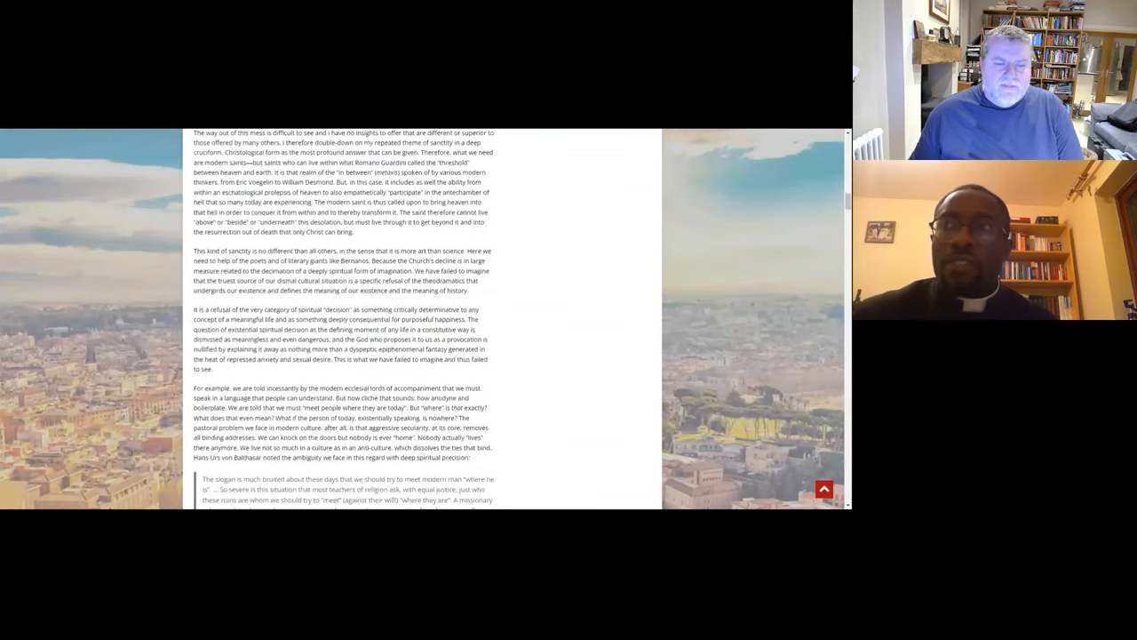
scroll(down, 3)
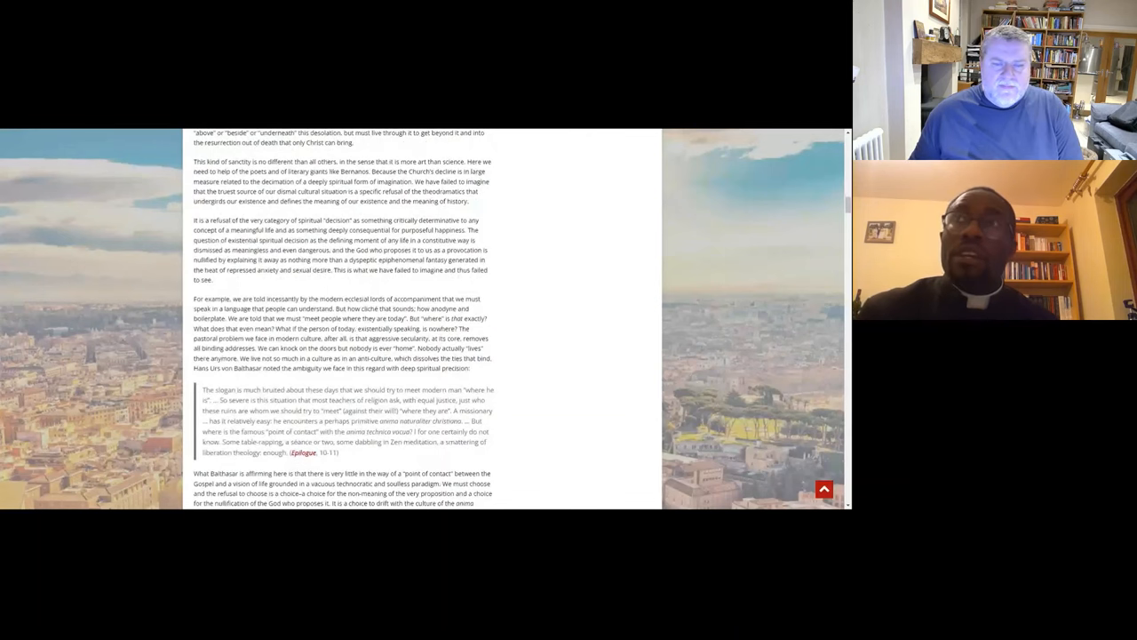
scroll(down, 3)
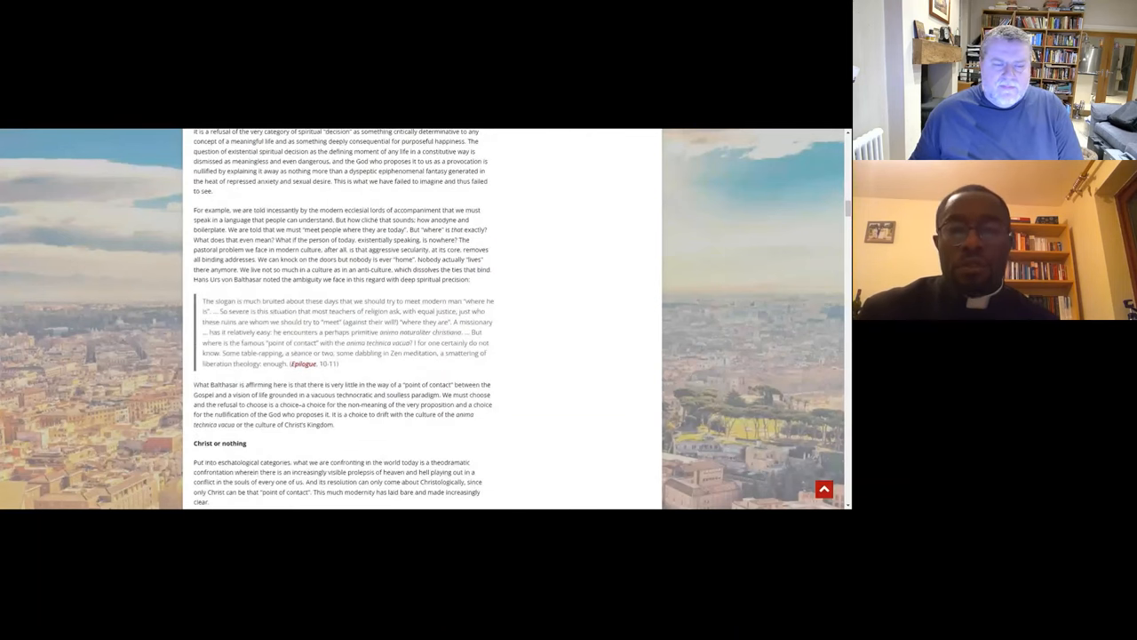
scroll(down, 3)
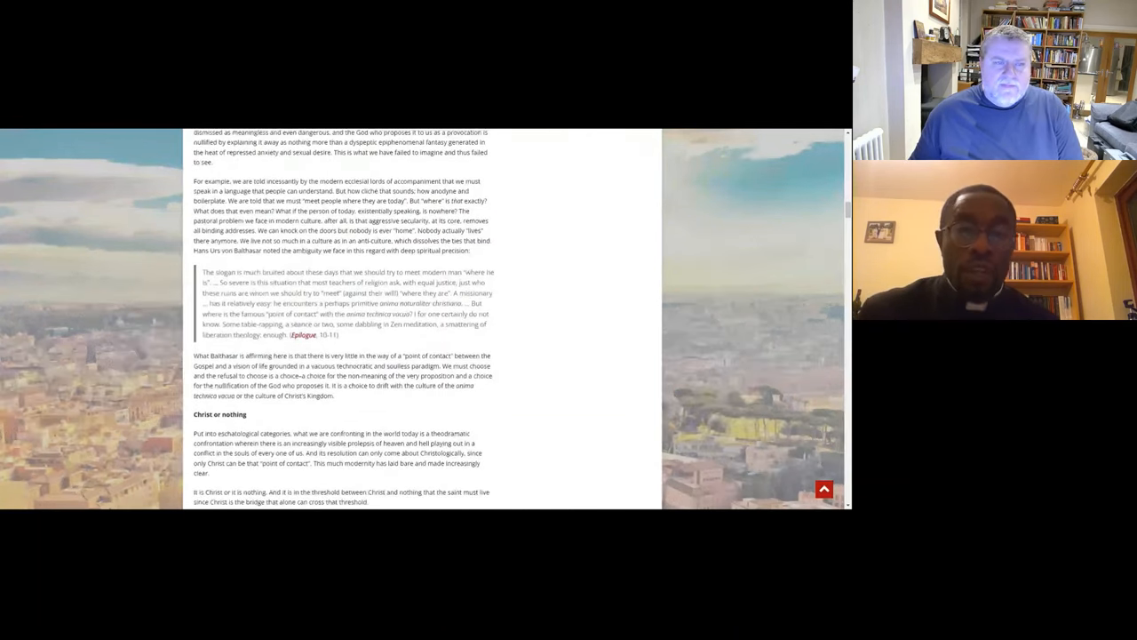
scroll(down, 3)
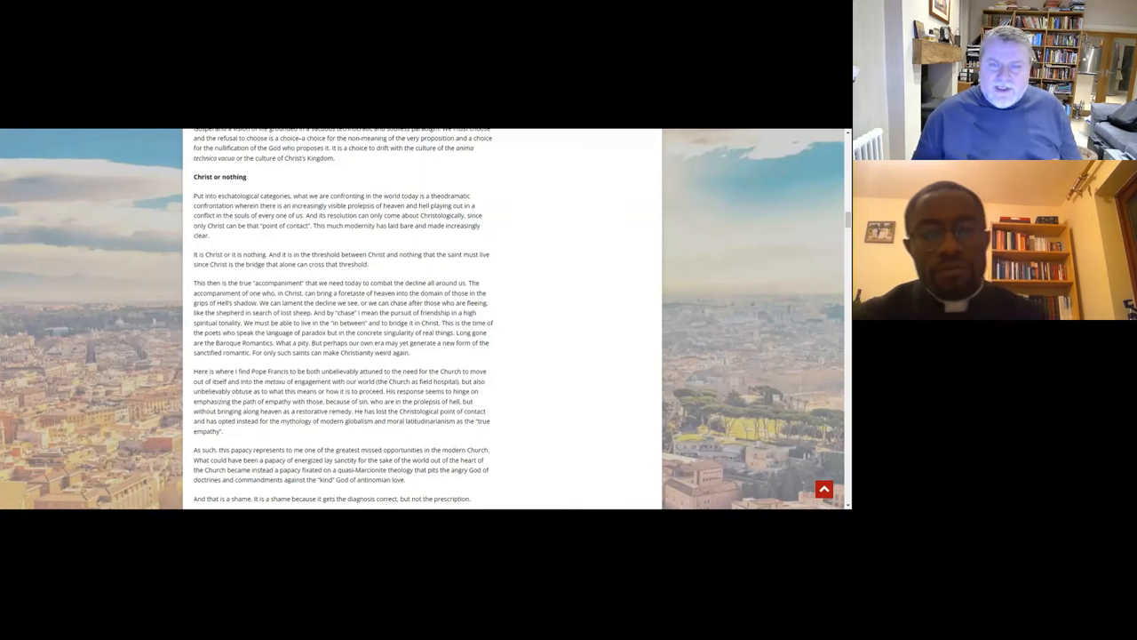
mouse_move(486, 156)
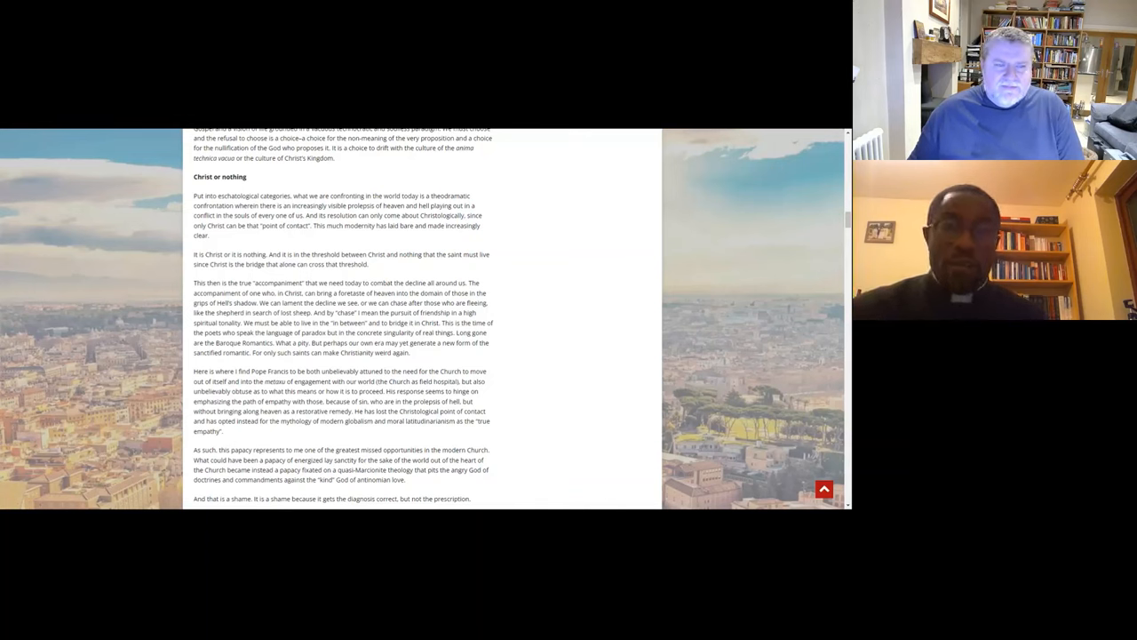
scroll(down, 3)
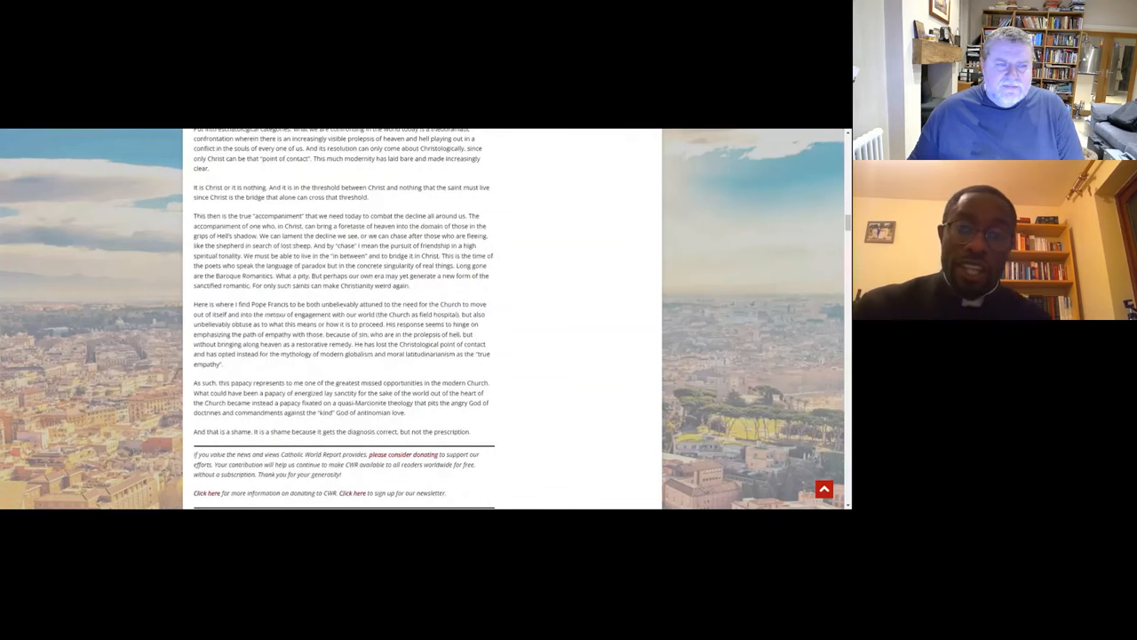
scroll(down, 3)
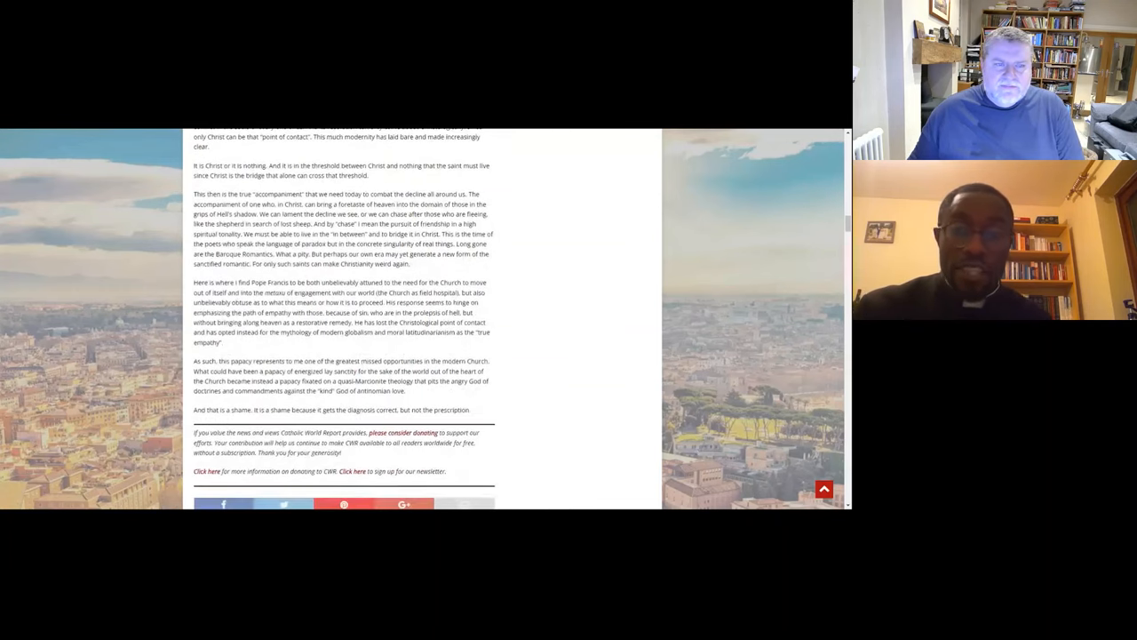